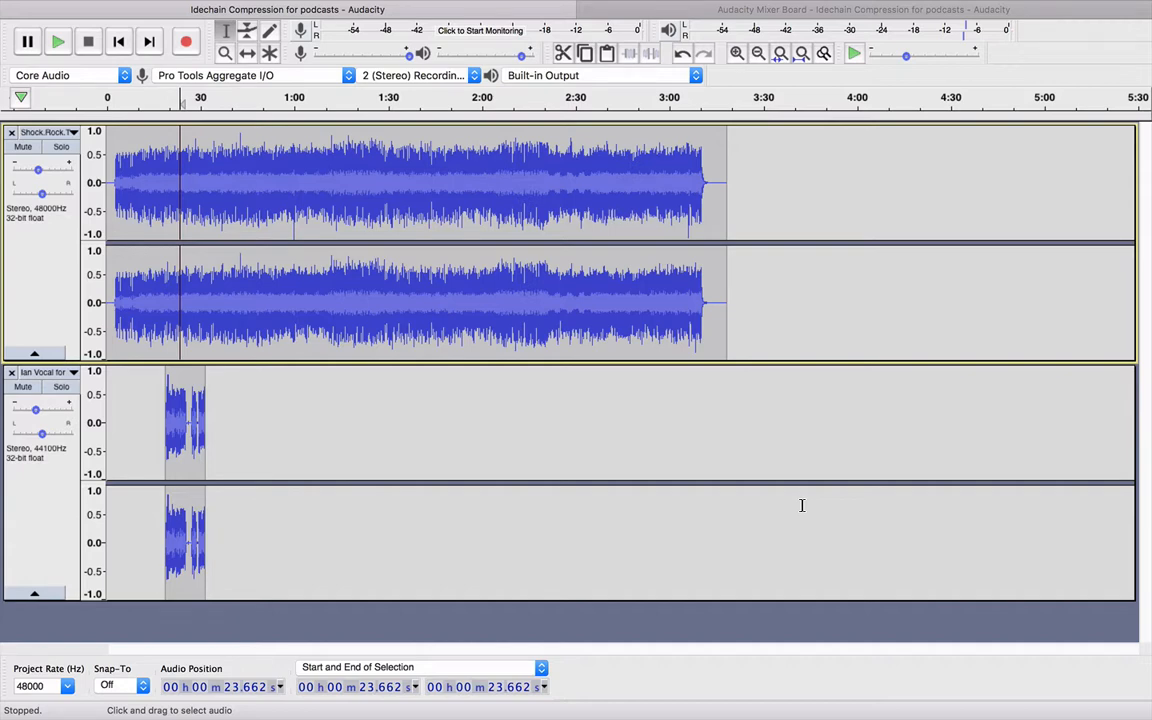
# - Preview the unducked mix, then select the whole 3:18 music track and show the effects list
pyautogui.click(165, 180)
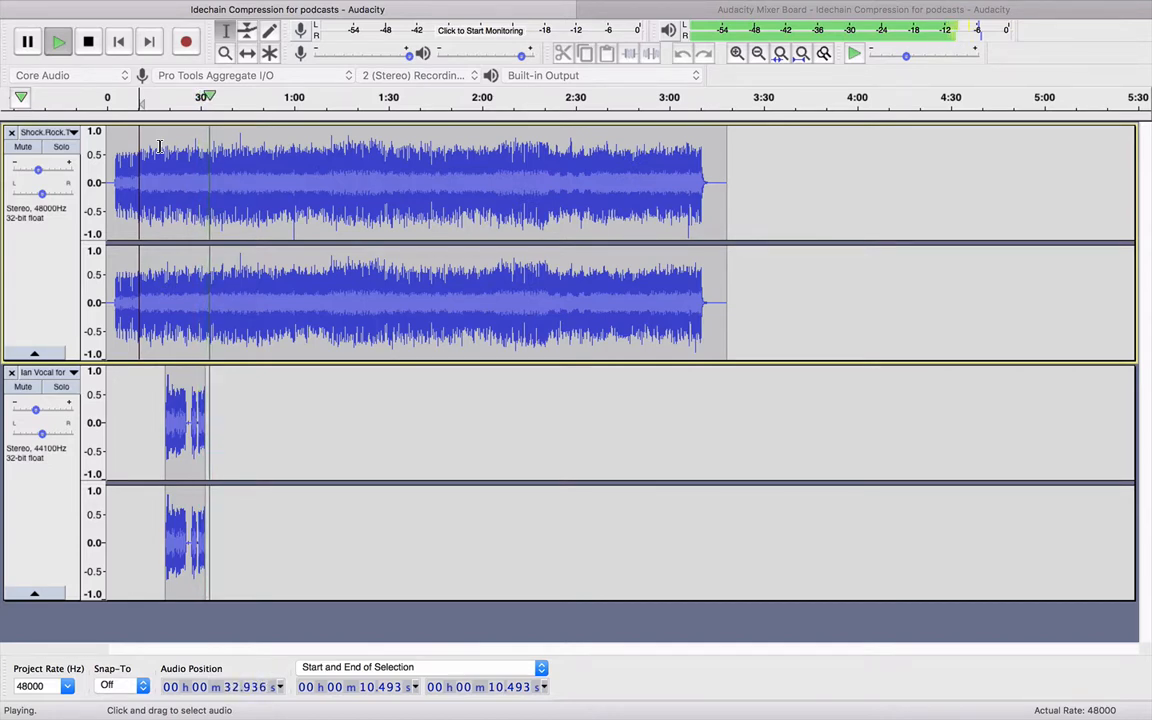
pyautogui.click(88, 41)
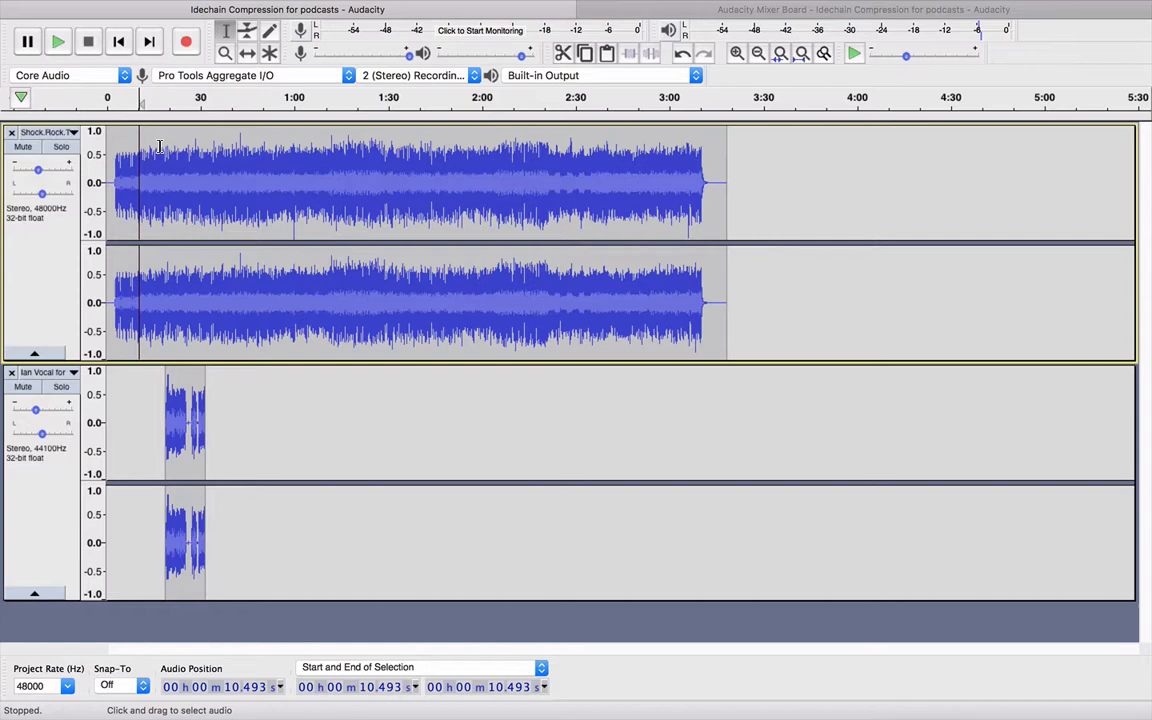
pyautogui.click(42, 490)
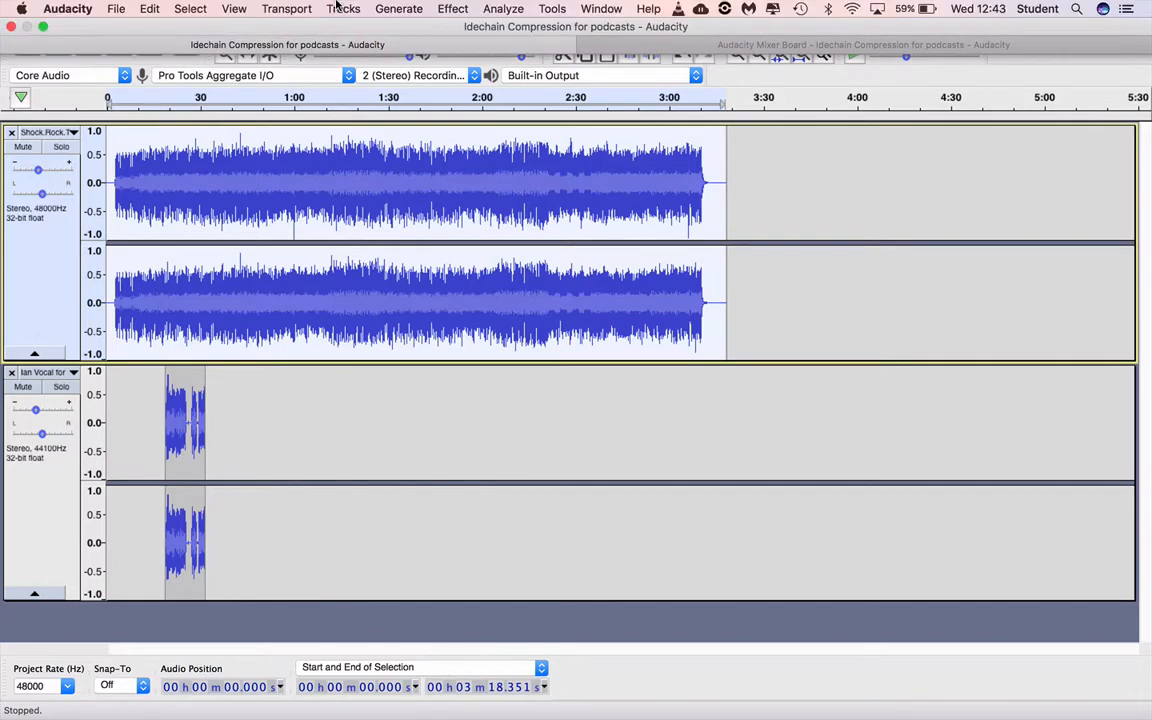
pyautogui.click(452, 9)
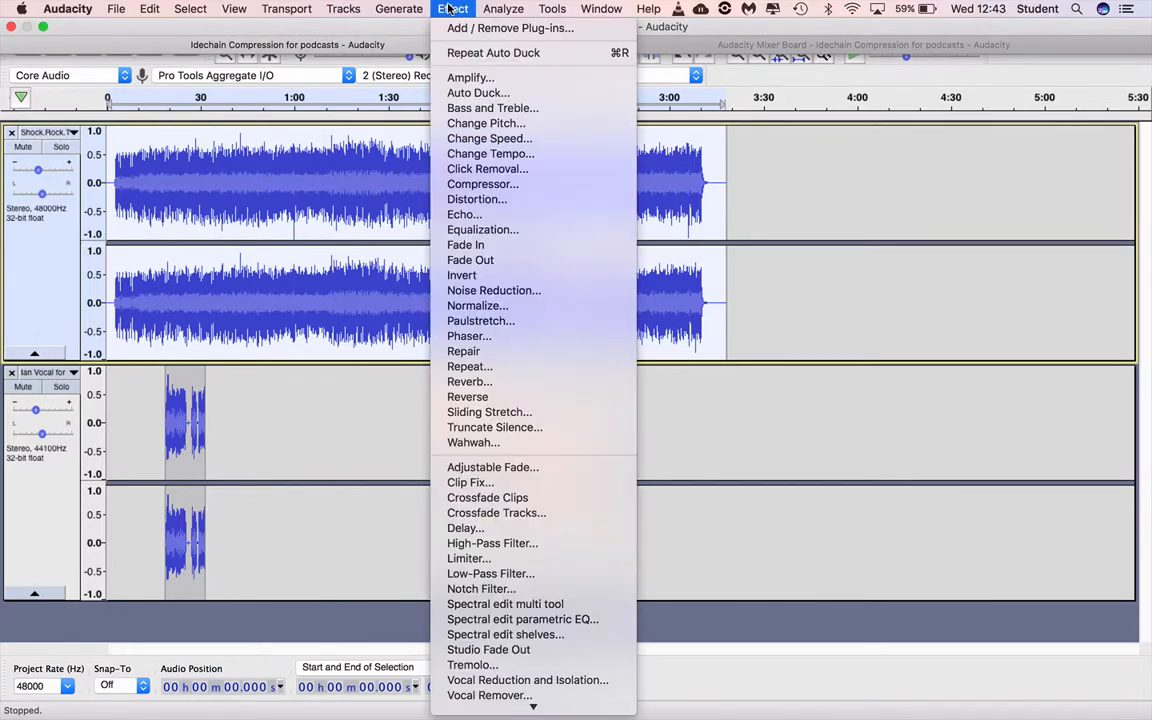
# - Apply Auto Duck to the music track with default −12 dB duck and −30 dB threshold
pyautogui.click(478, 92)
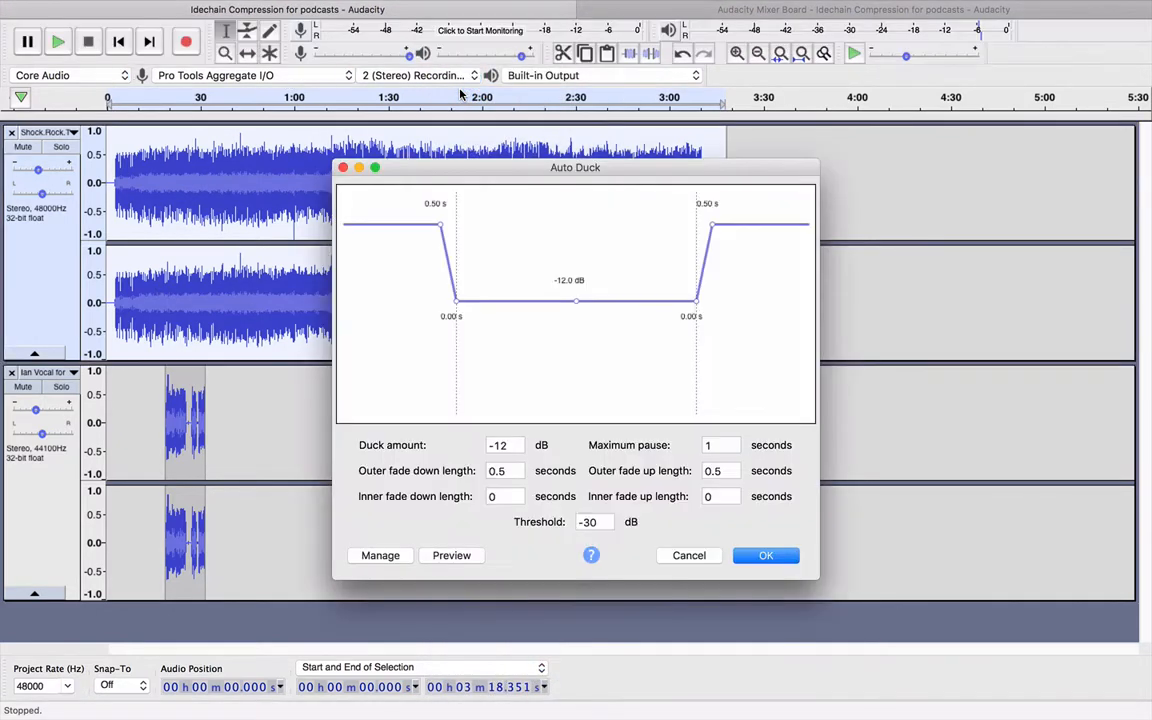
pyautogui.moveTo(532, 281)
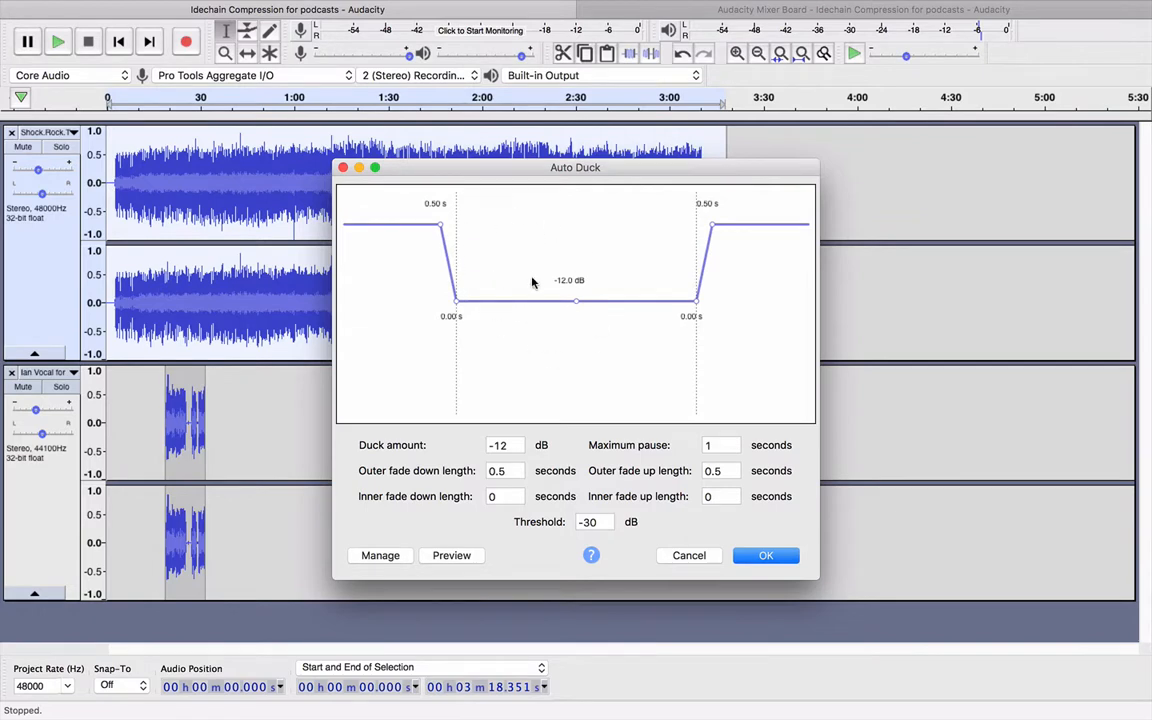
pyautogui.moveTo(447, 229)
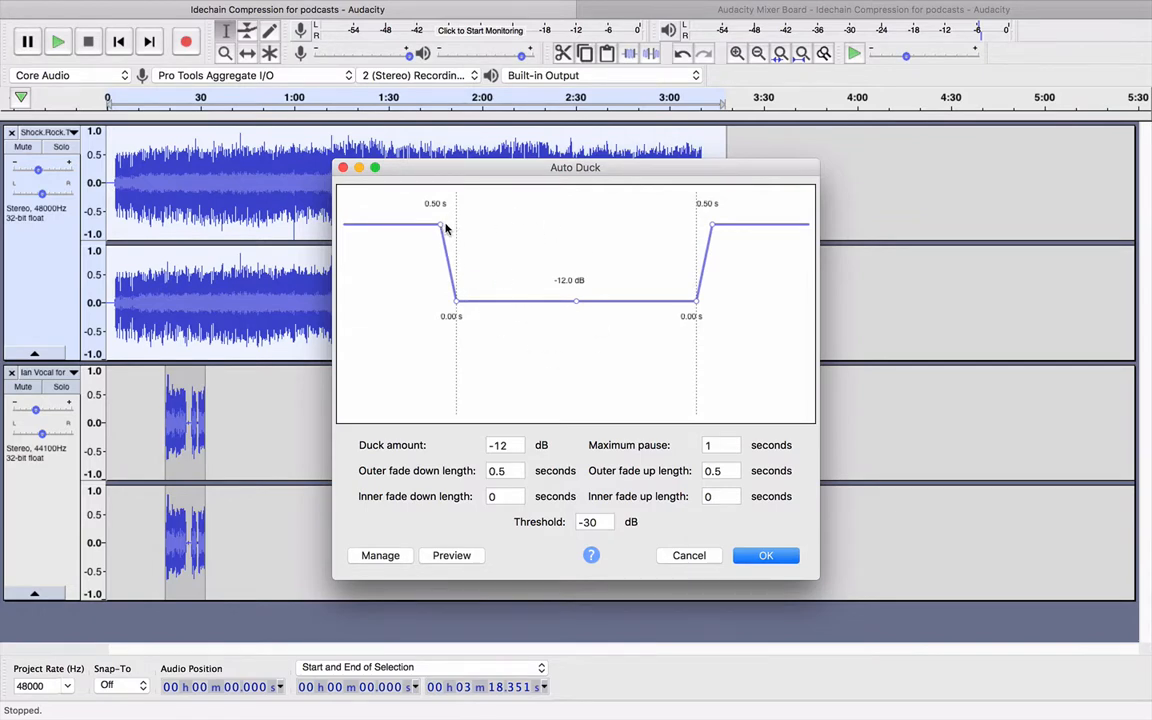
pyautogui.moveTo(617, 337)
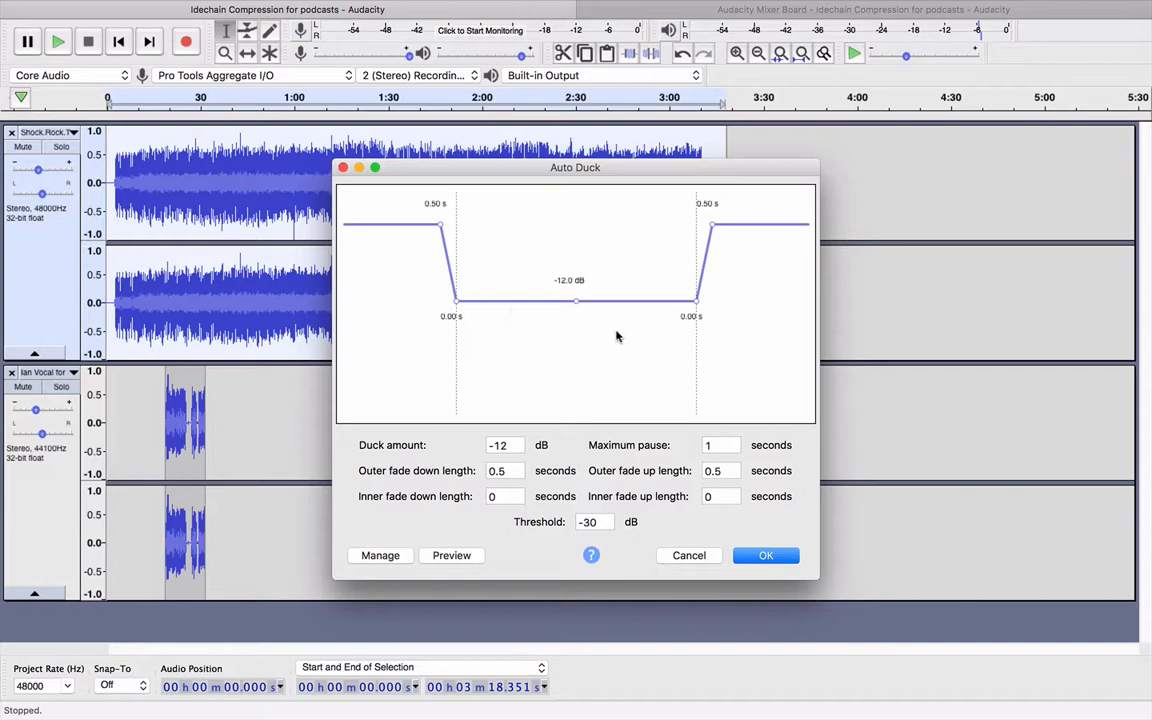
pyautogui.moveTo(355, 223)
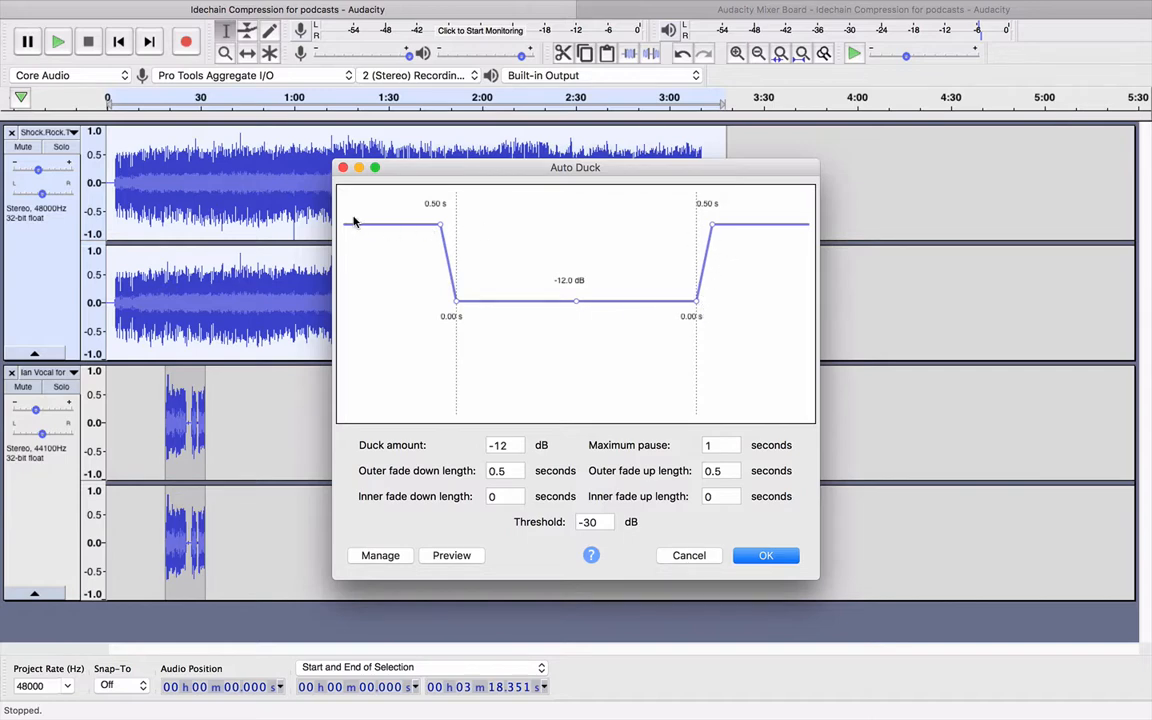
pyautogui.moveTo(457, 301)
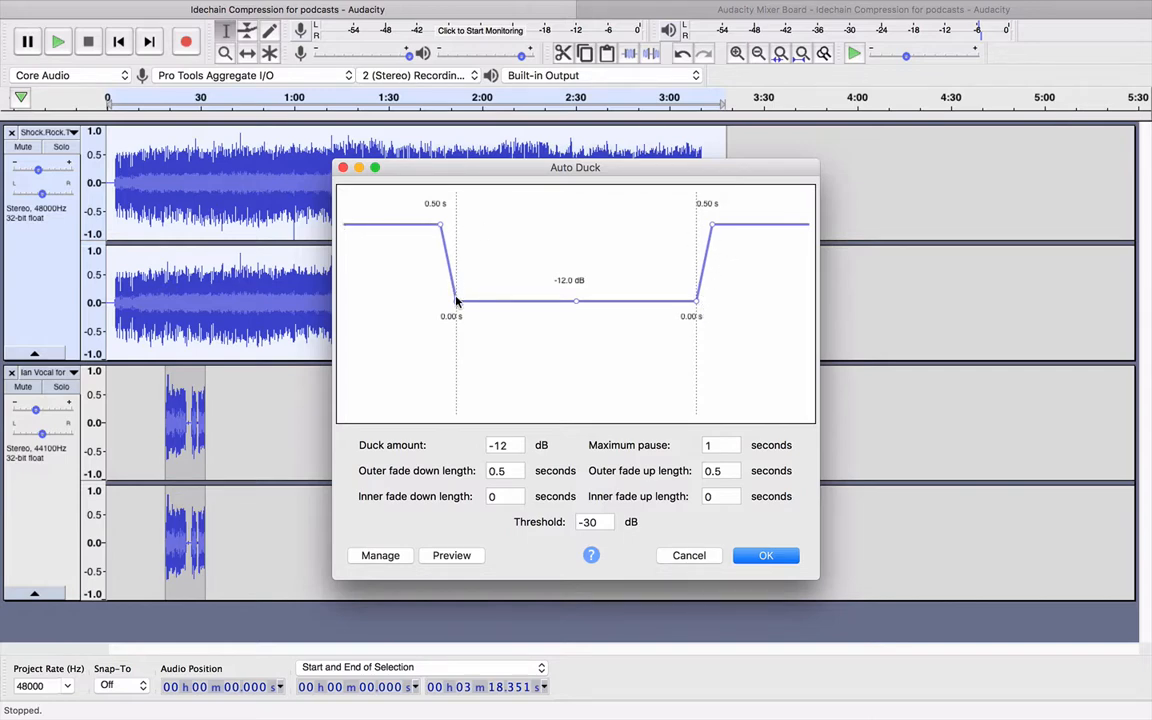
pyautogui.moveTo(697, 303)
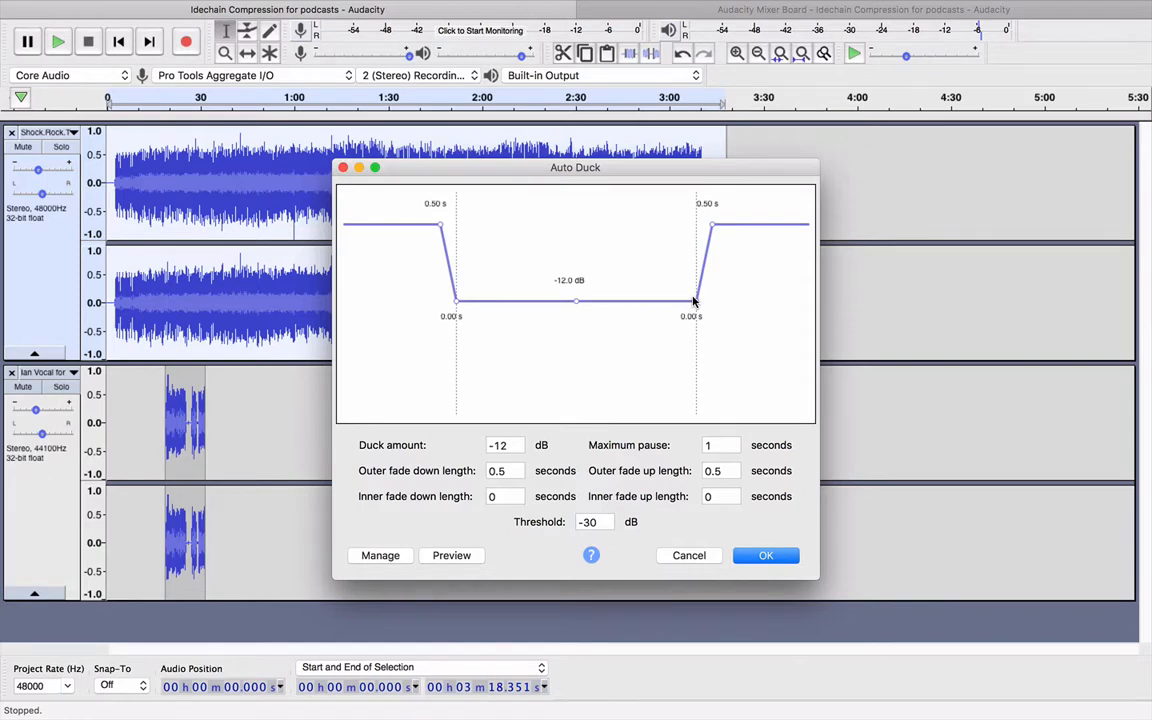
pyautogui.moveTo(712, 228)
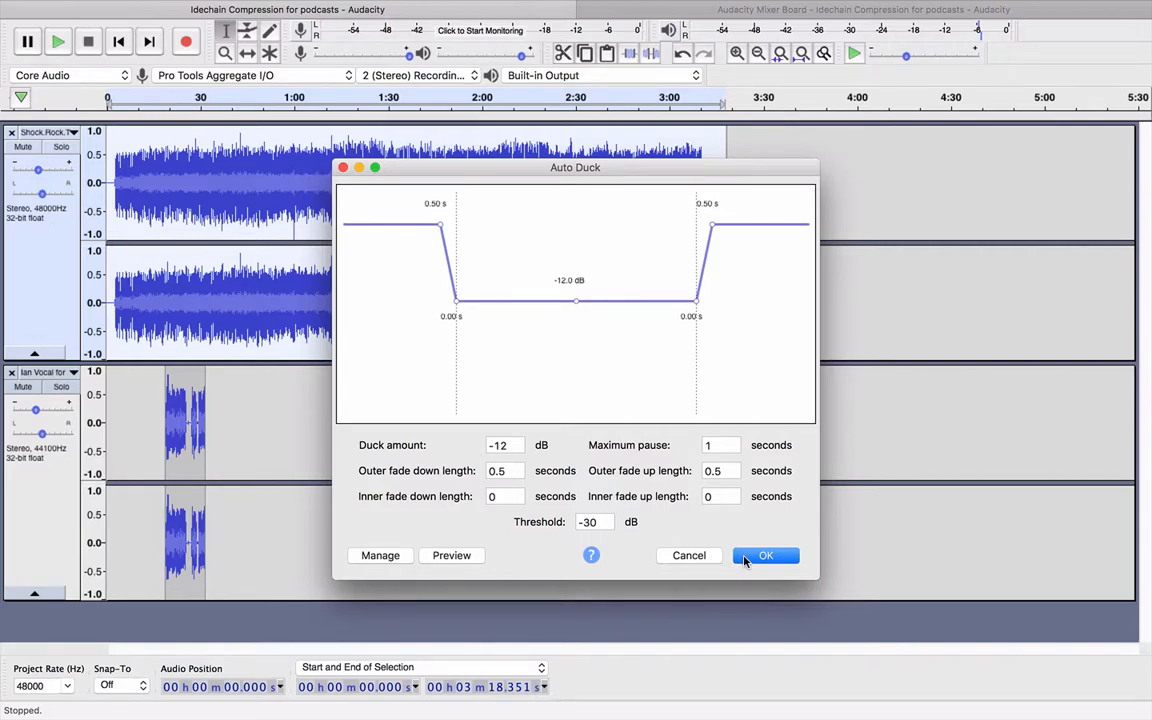
pyautogui.click(766, 555)
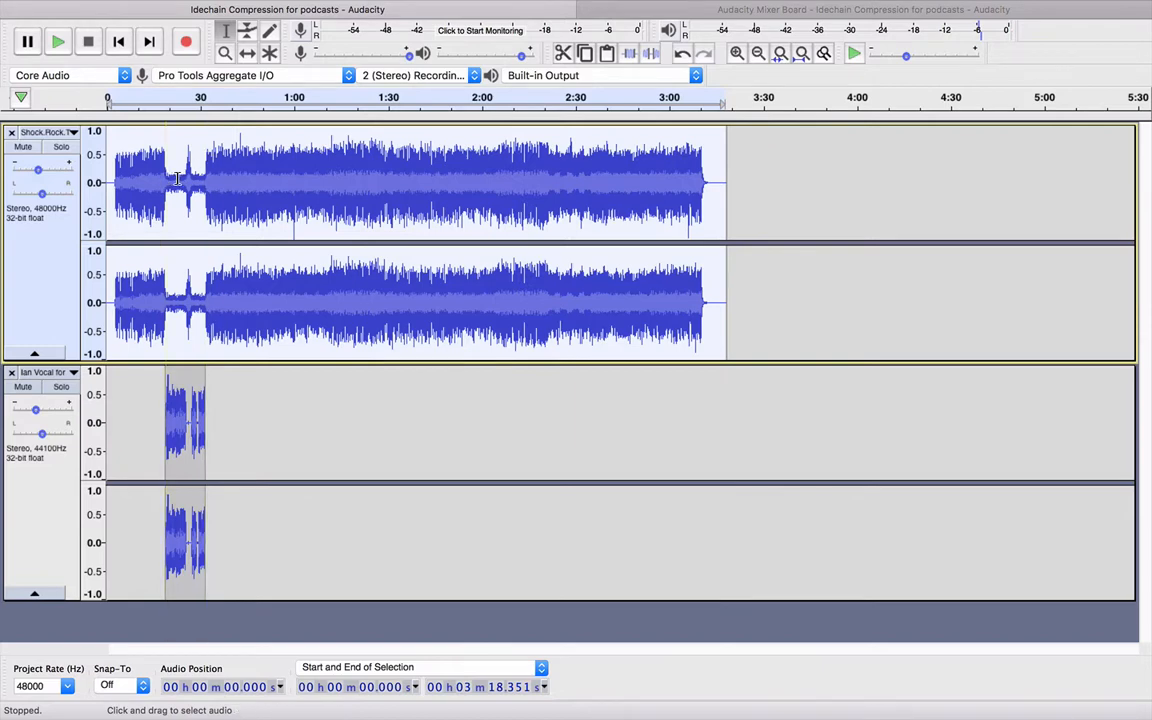
pyautogui.click(205, 180)
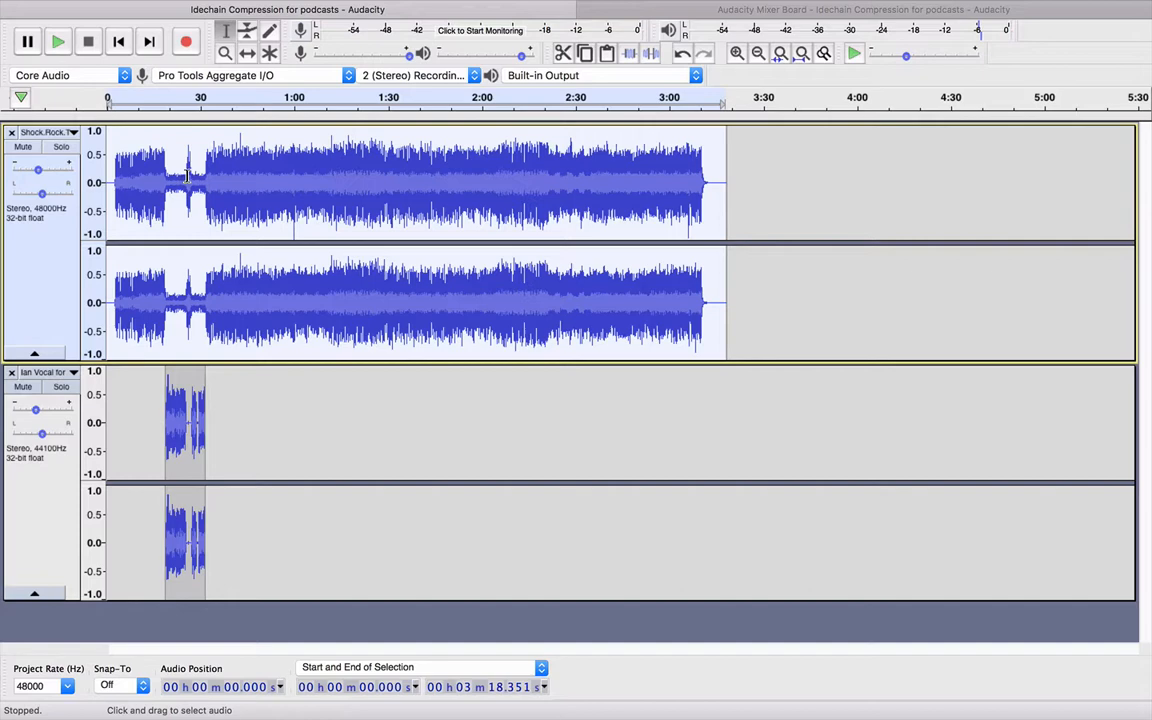
pyautogui.moveTo(200, 290)
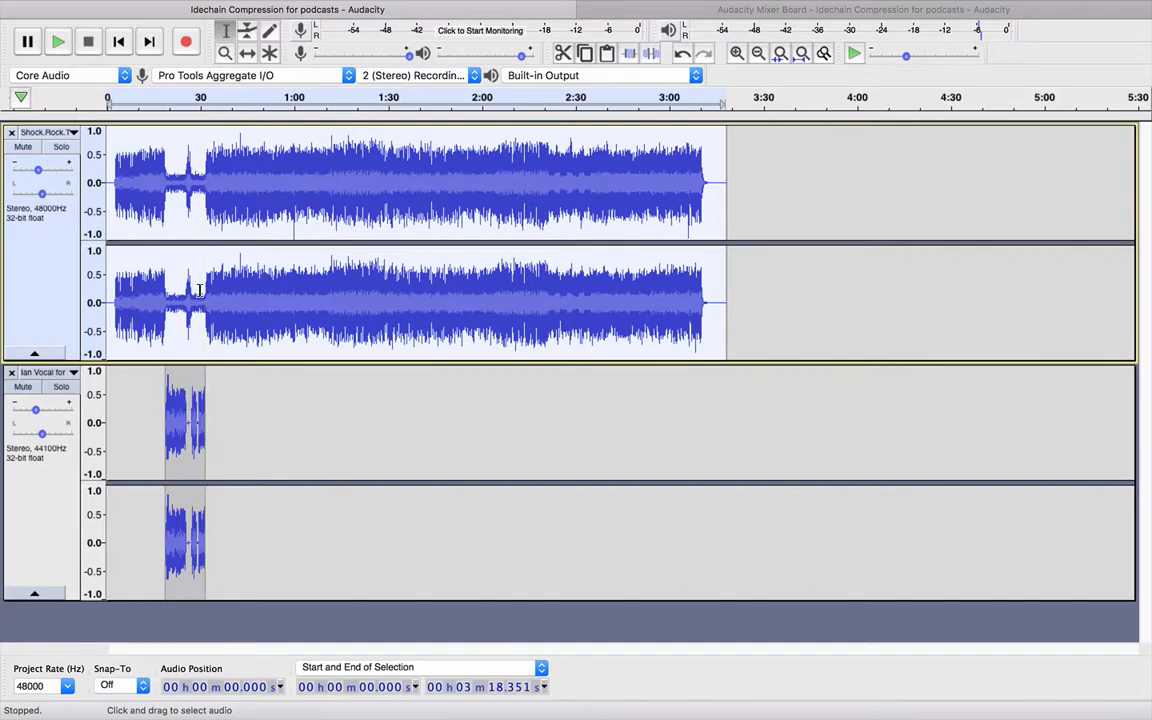
pyautogui.click(145, 110)
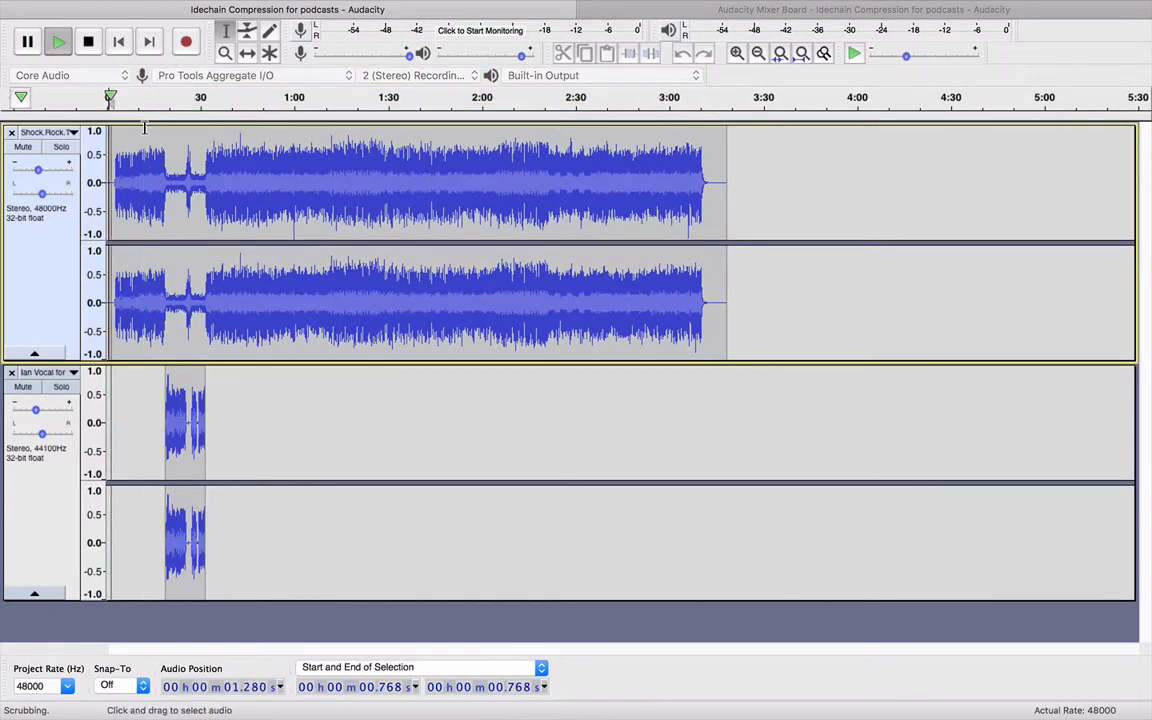
pyautogui.click(88, 41)
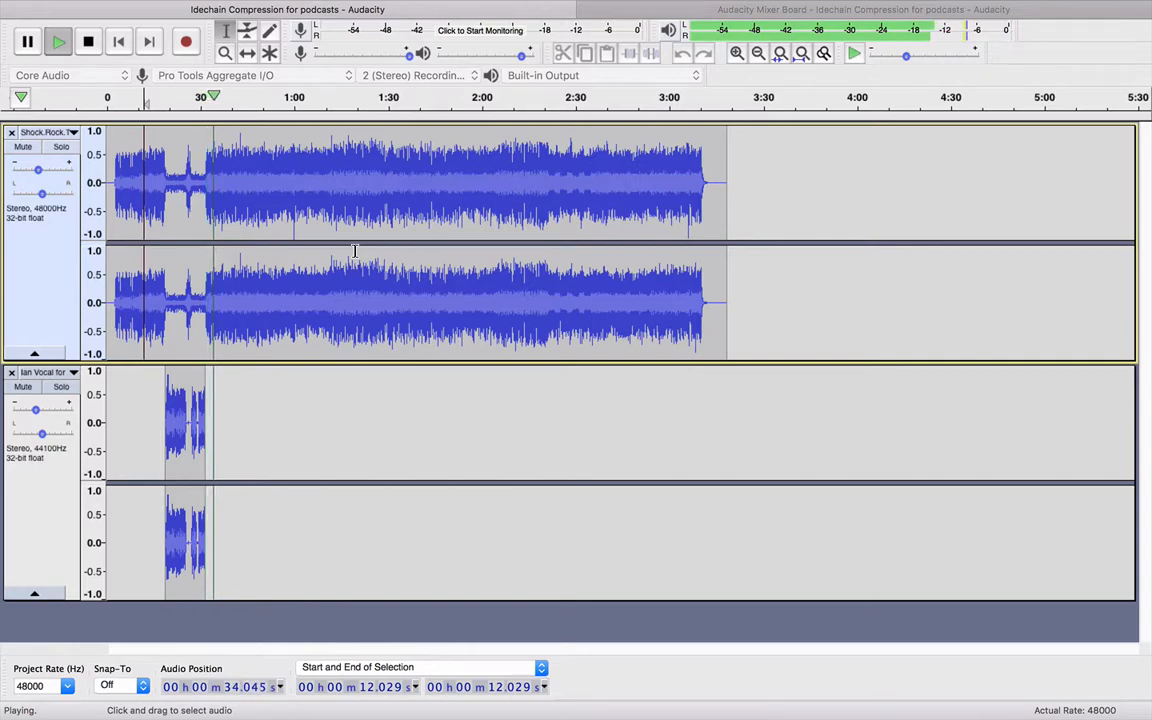
pyautogui.click(88, 41)
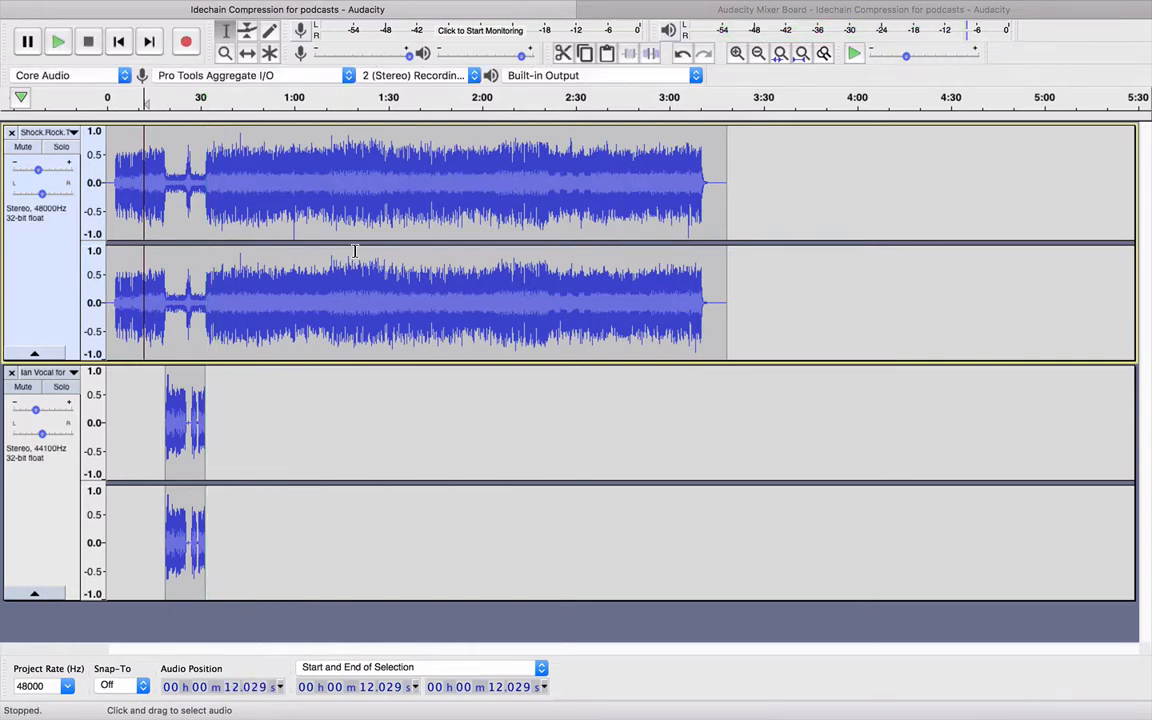